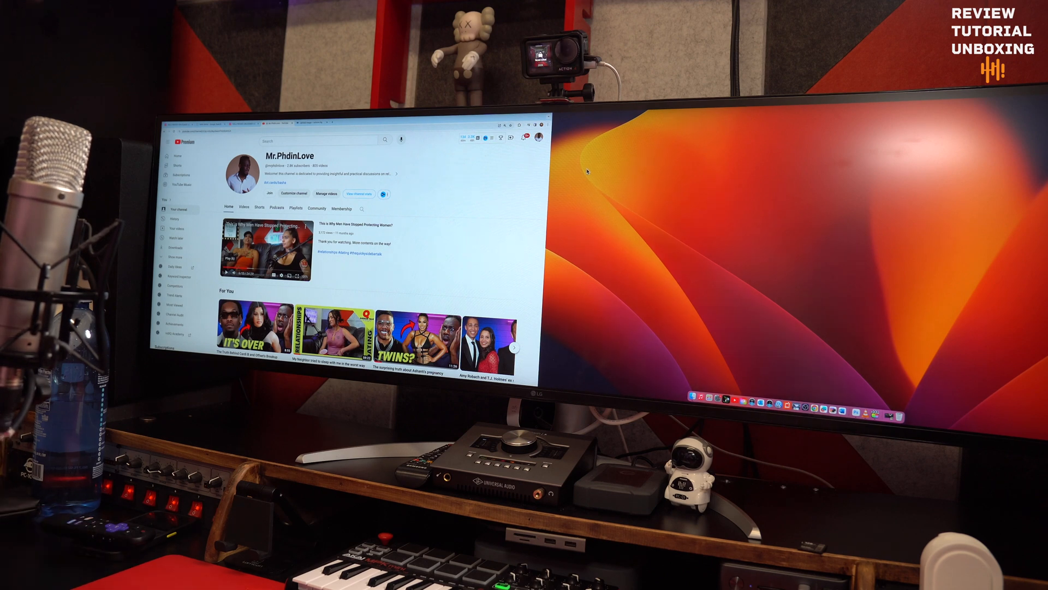
mouse_move(785, 374)
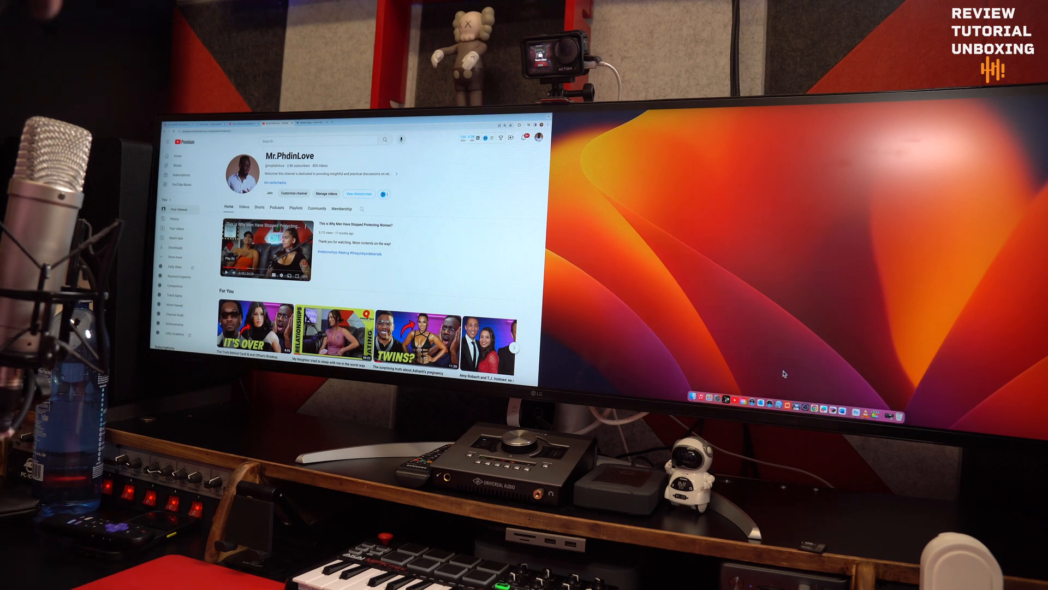